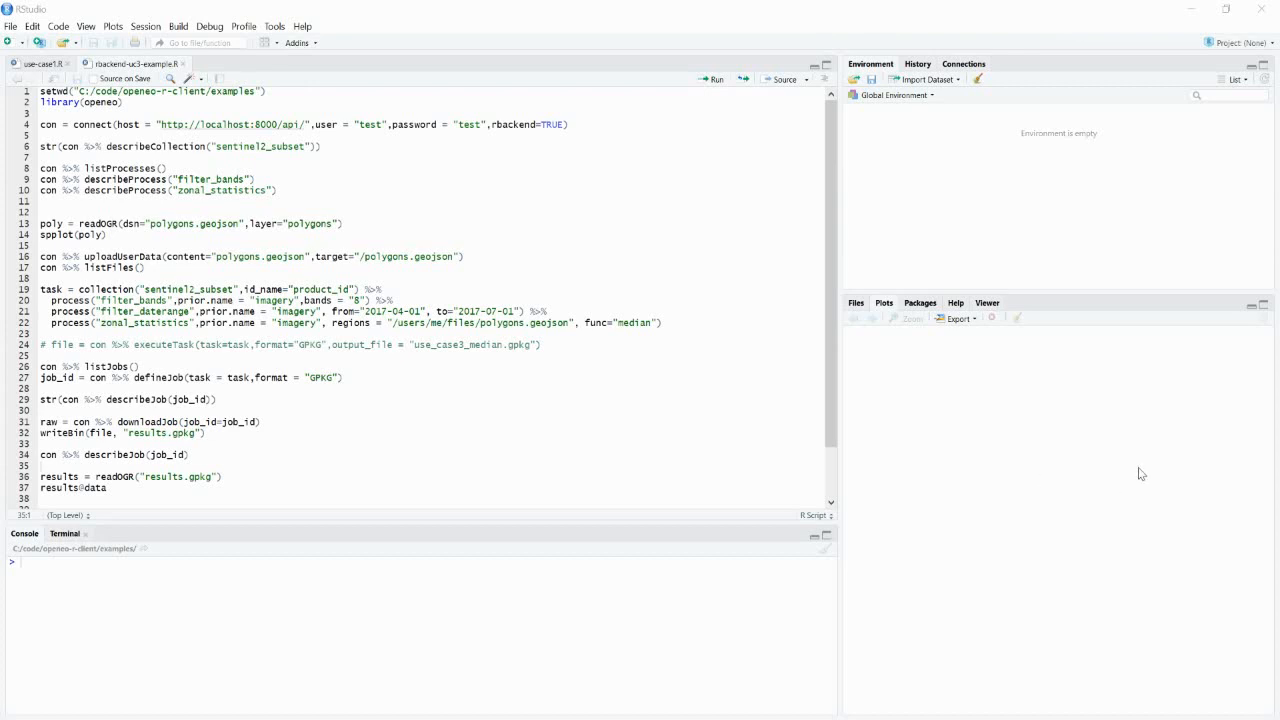
# - Run the connect() call on line 4, creating the con object
pyautogui.click(714, 78)
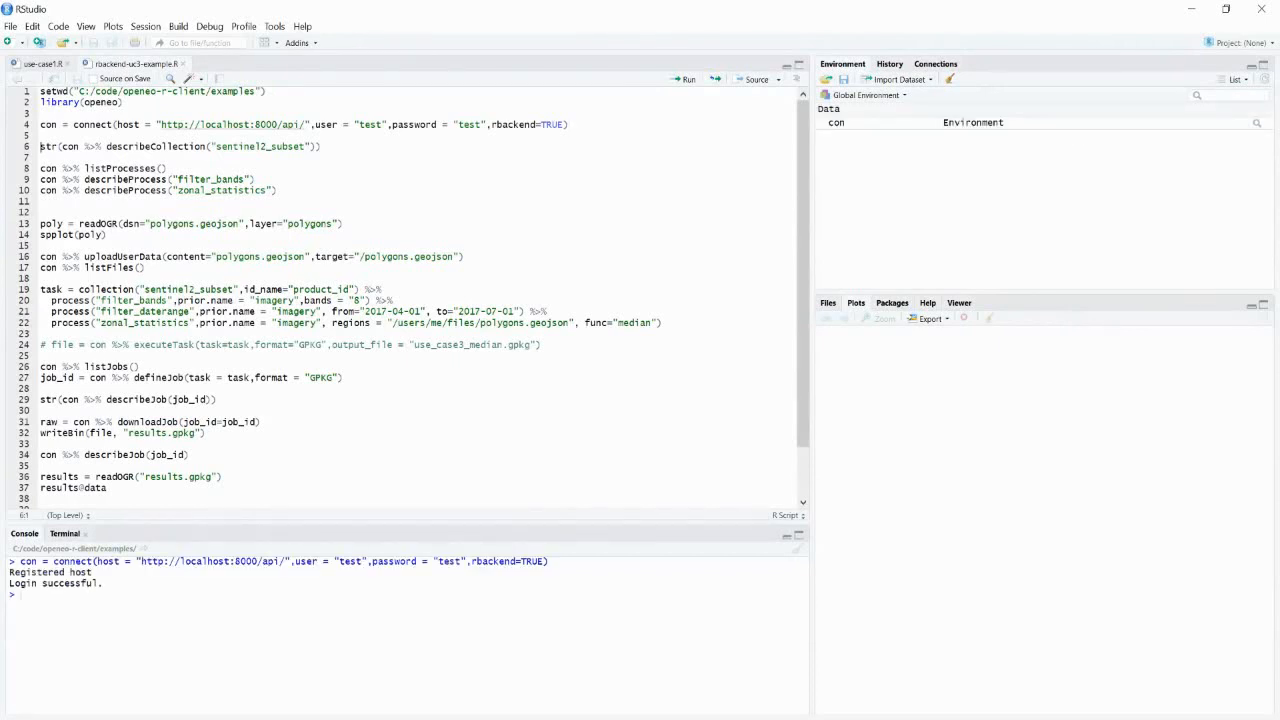